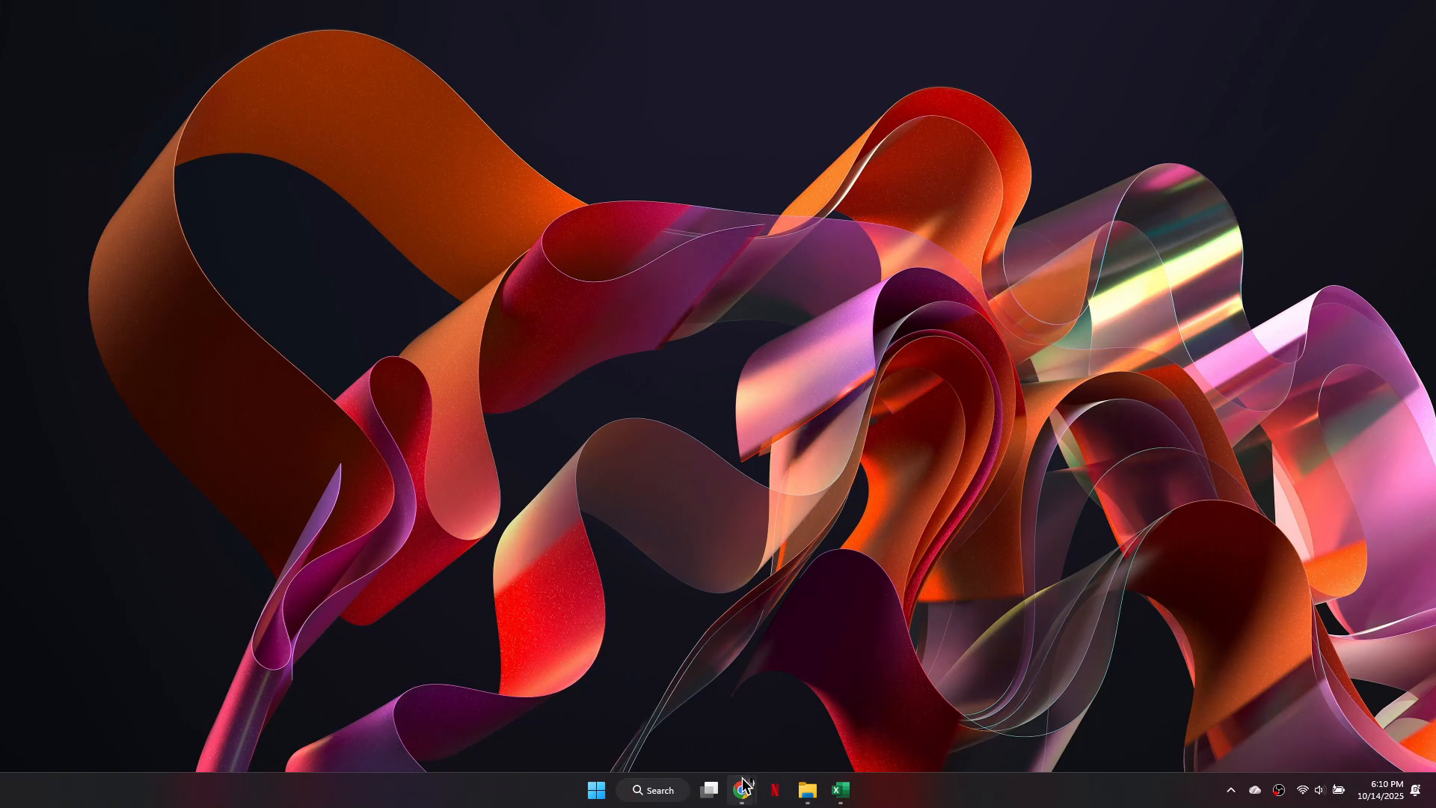
Launch the browser on suno.com and go to the Library's Songs list.
left_click(744, 790)
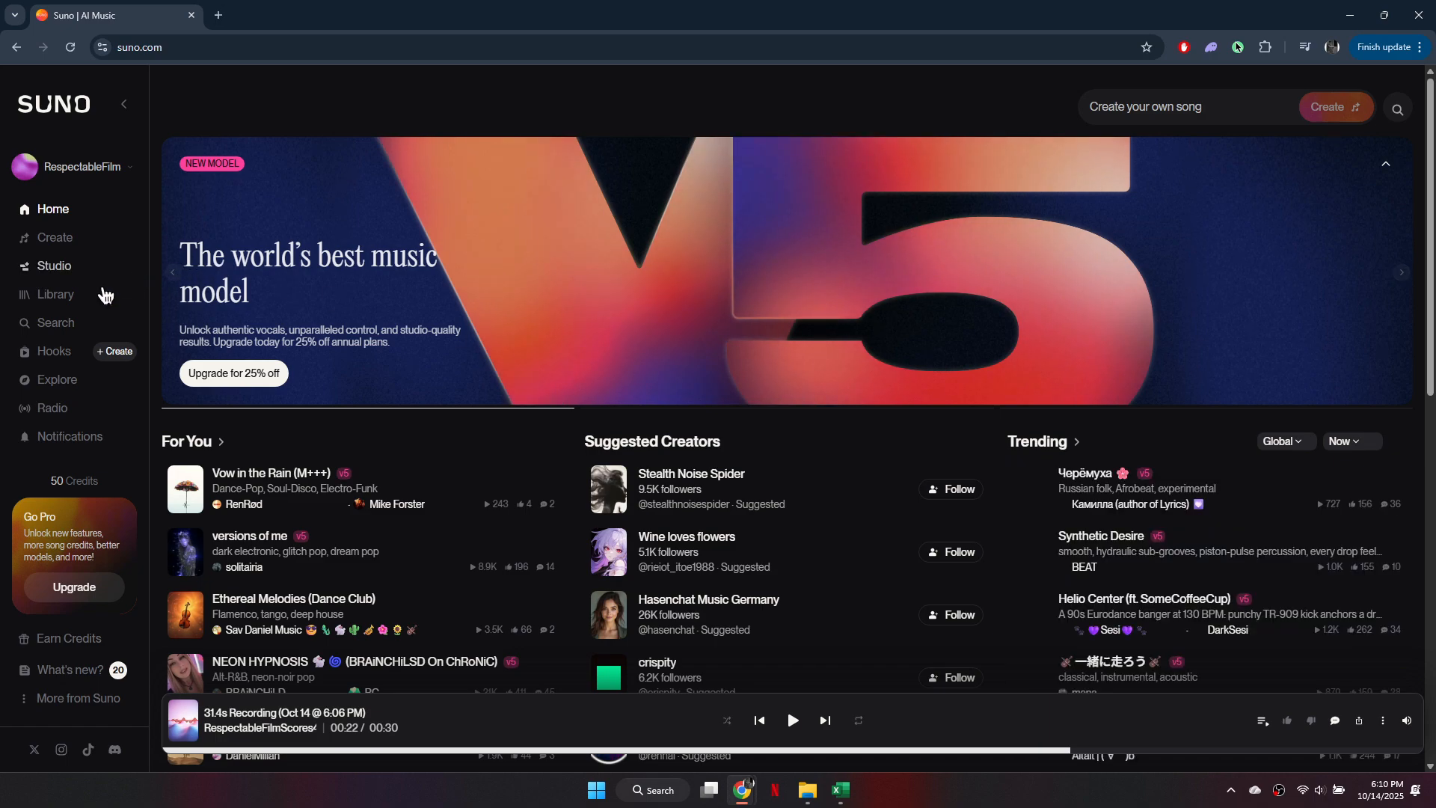
left_click(56, 295)
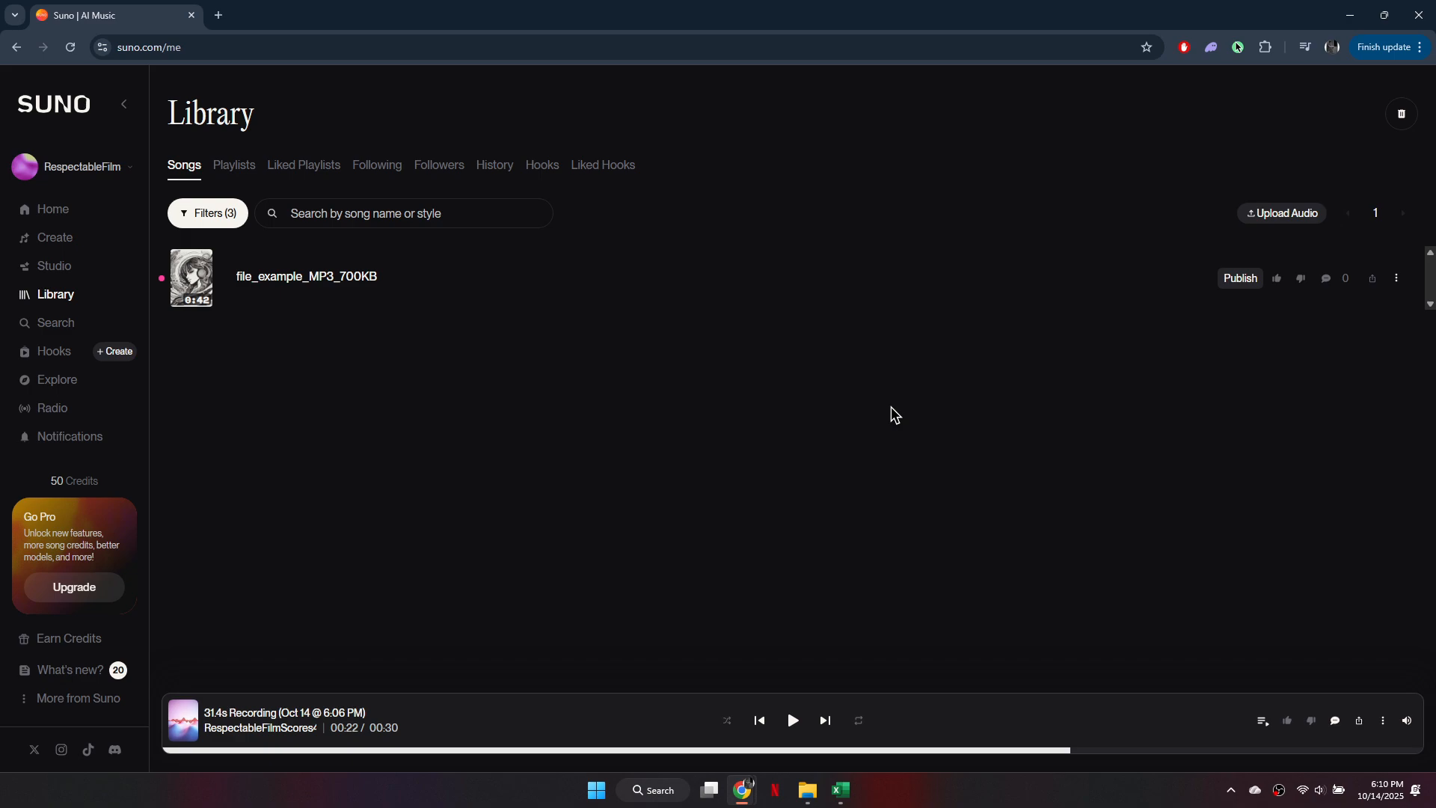
Open the more-actions menu of the uploaded file_example_MP3_700KB song.
left_click(1396, 278)
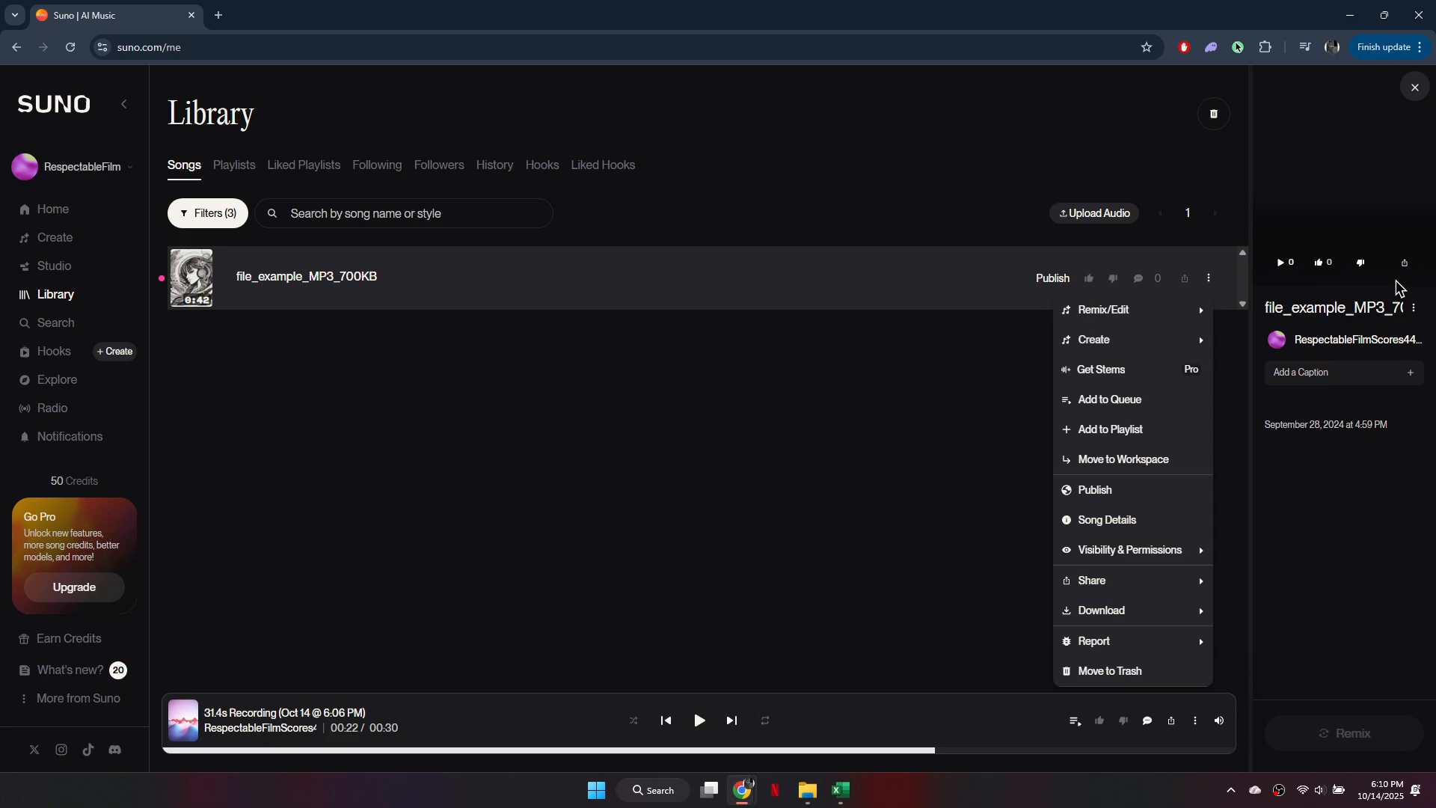
mouse_move(1102, 310)
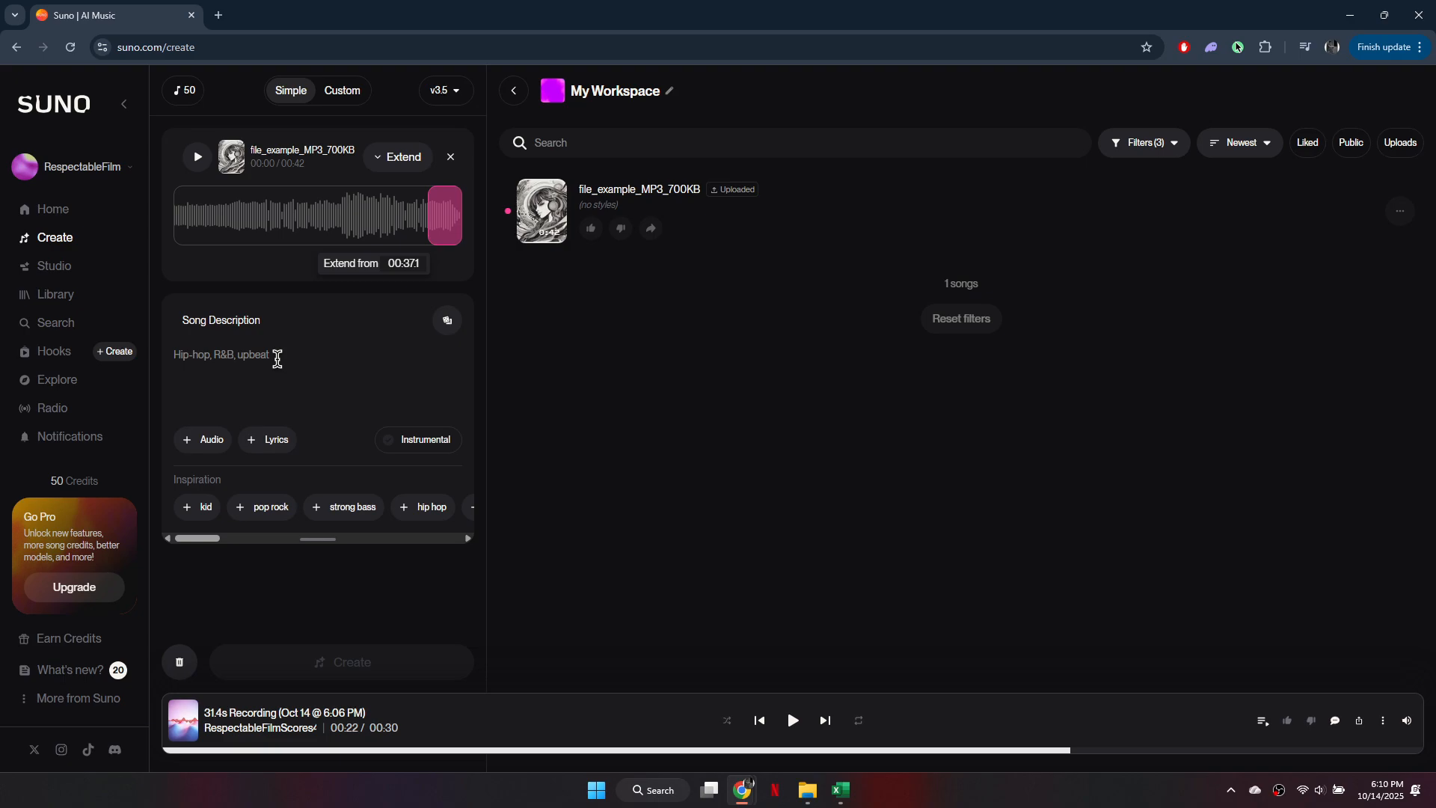
mouse_move(368, 360)
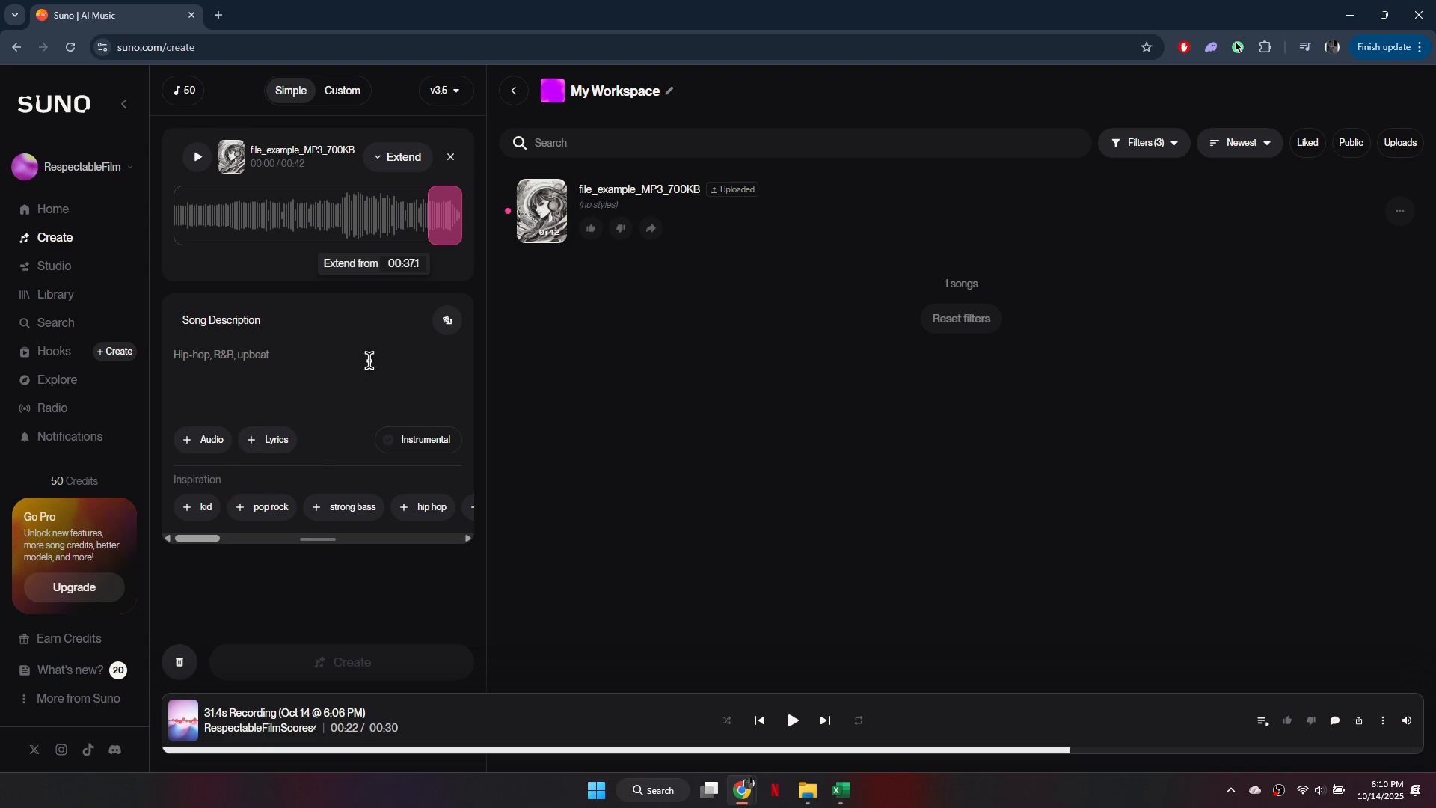
mouse_move(317, 499)
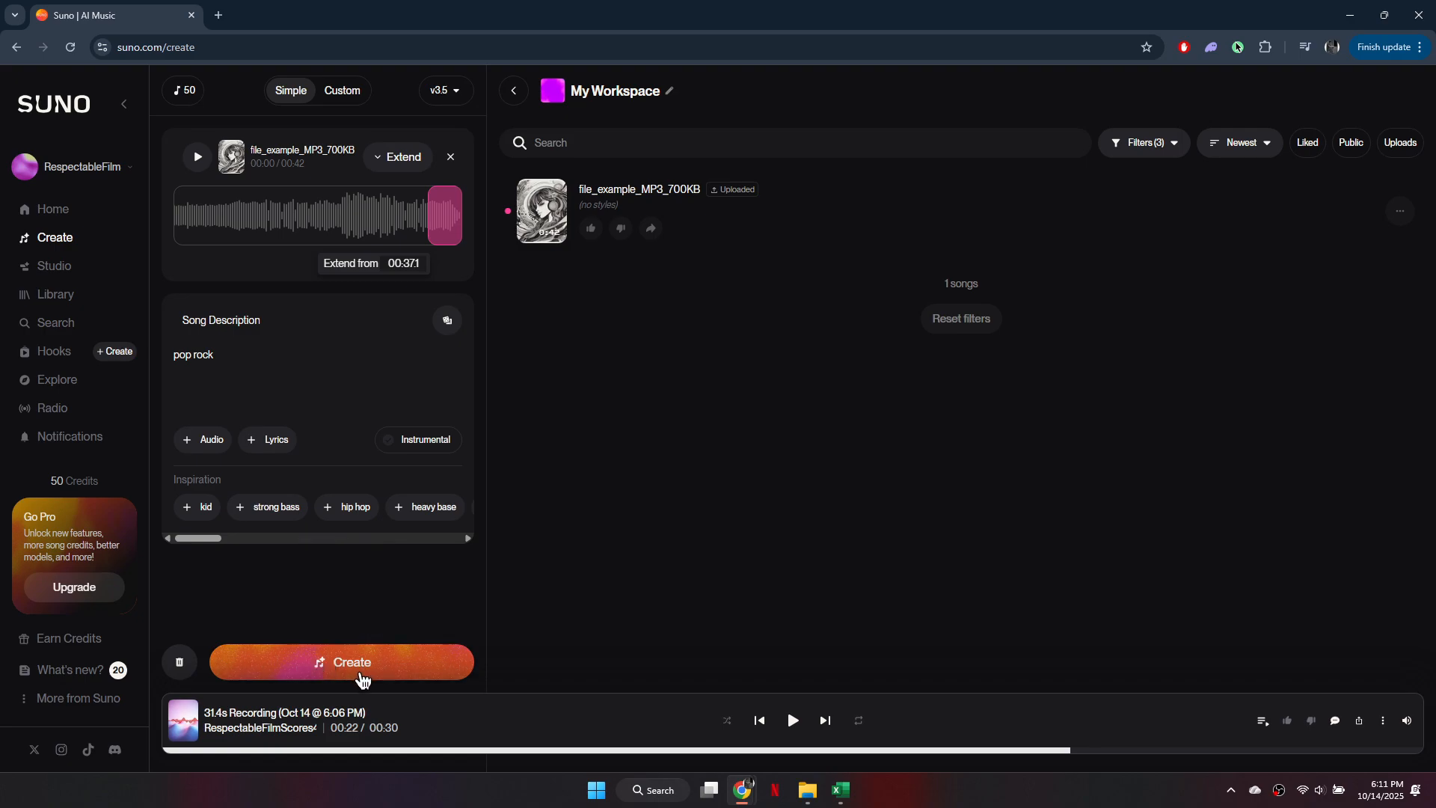
Create the pop rock extension, producing two Untitled Part 2 tracks for 10 credits.
left_click(341, 661)
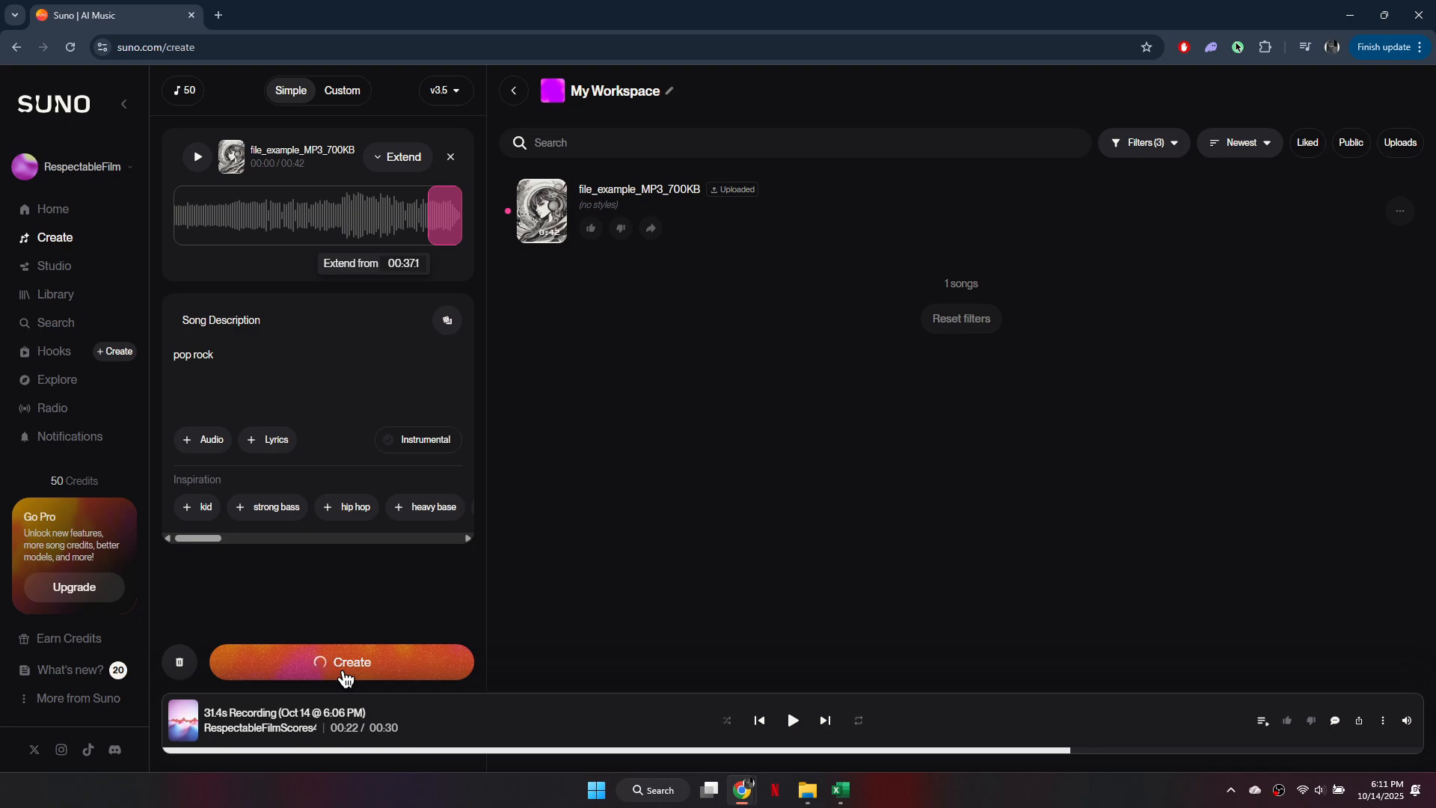
left_click(341, 662)
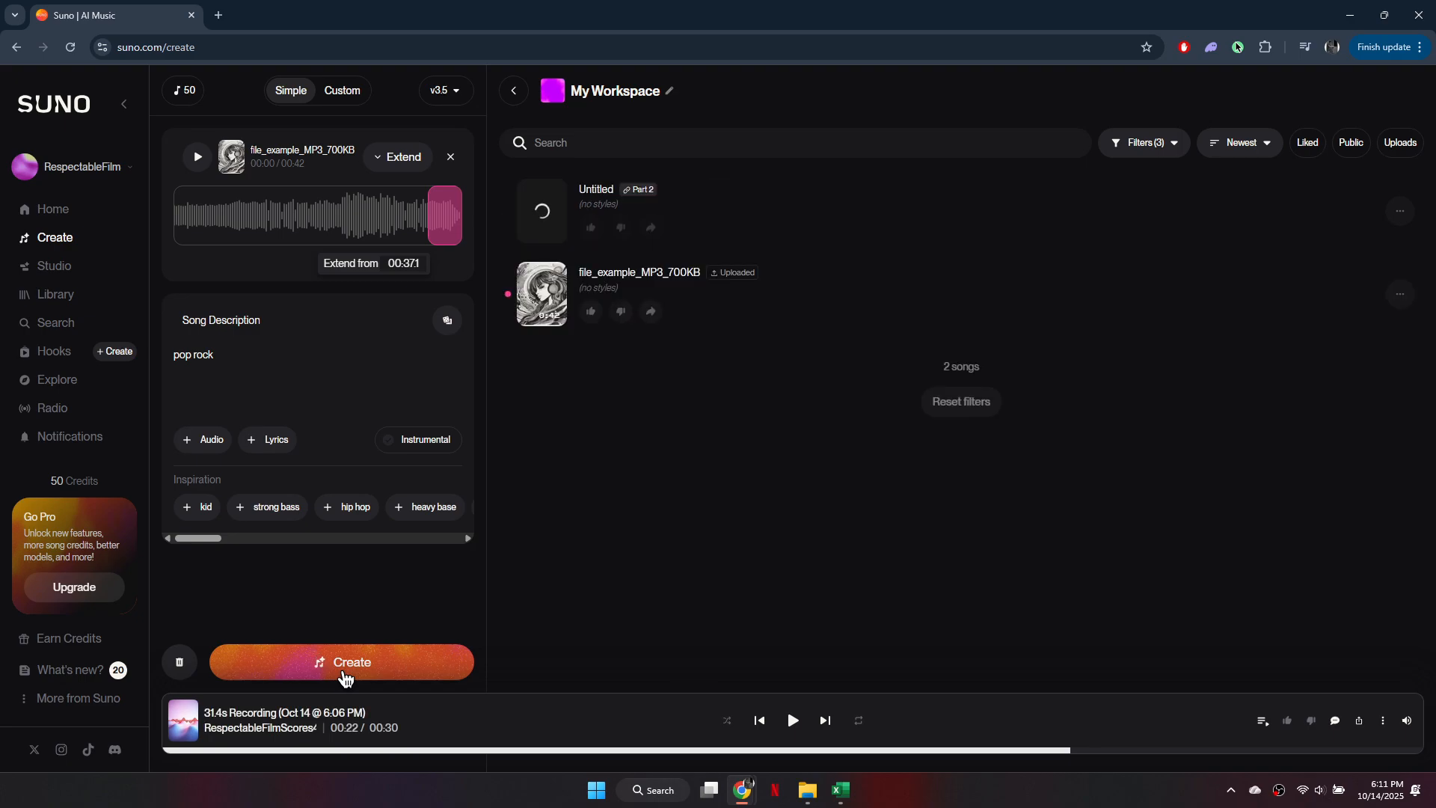
left_click(341, 662)
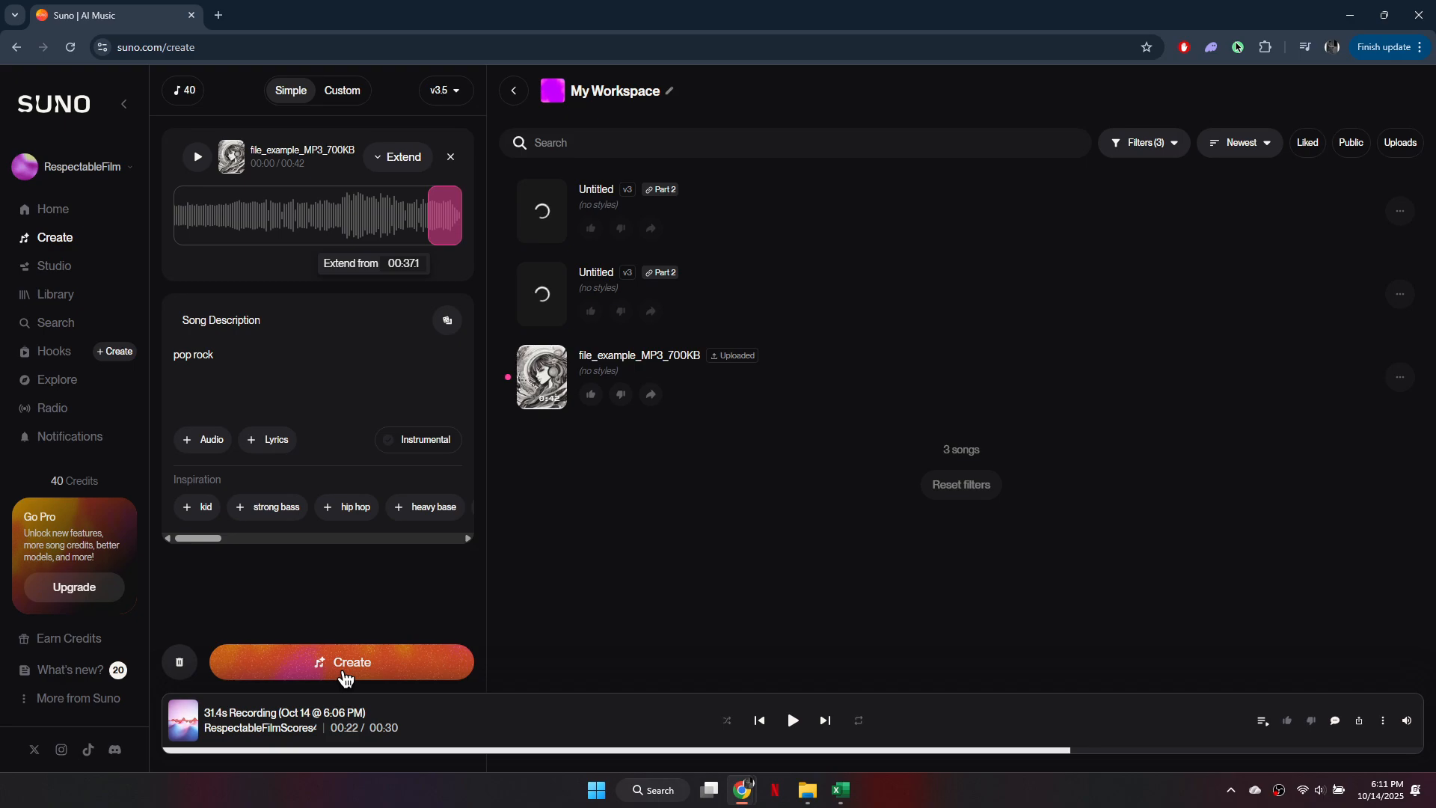